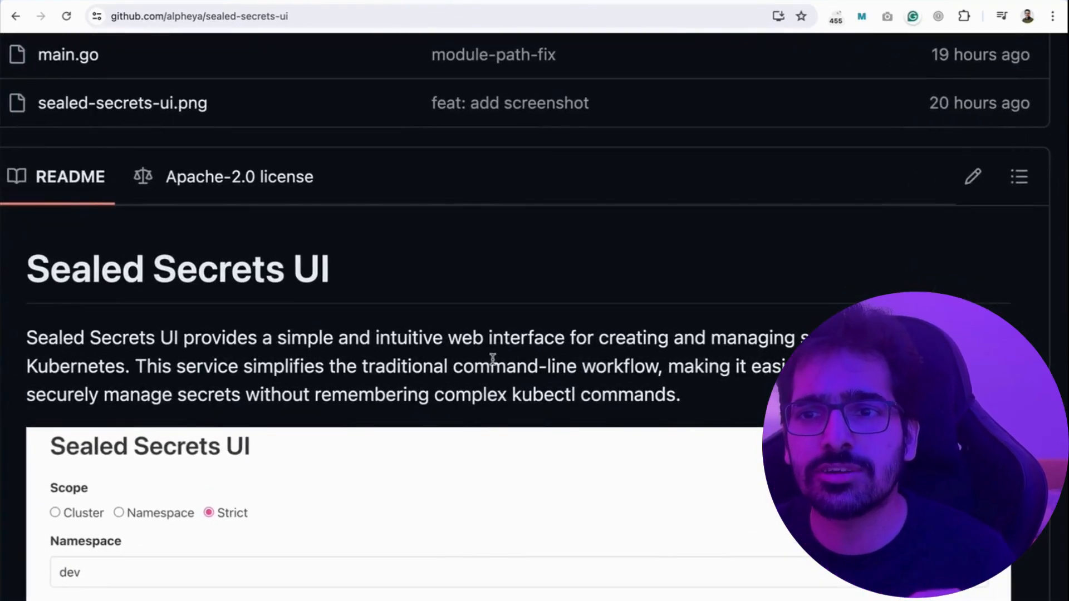
# Step: Scroll through the Sealed Secrets UI form to reach the generated mysql sealed secret output
pyautogui.scroll(-3)
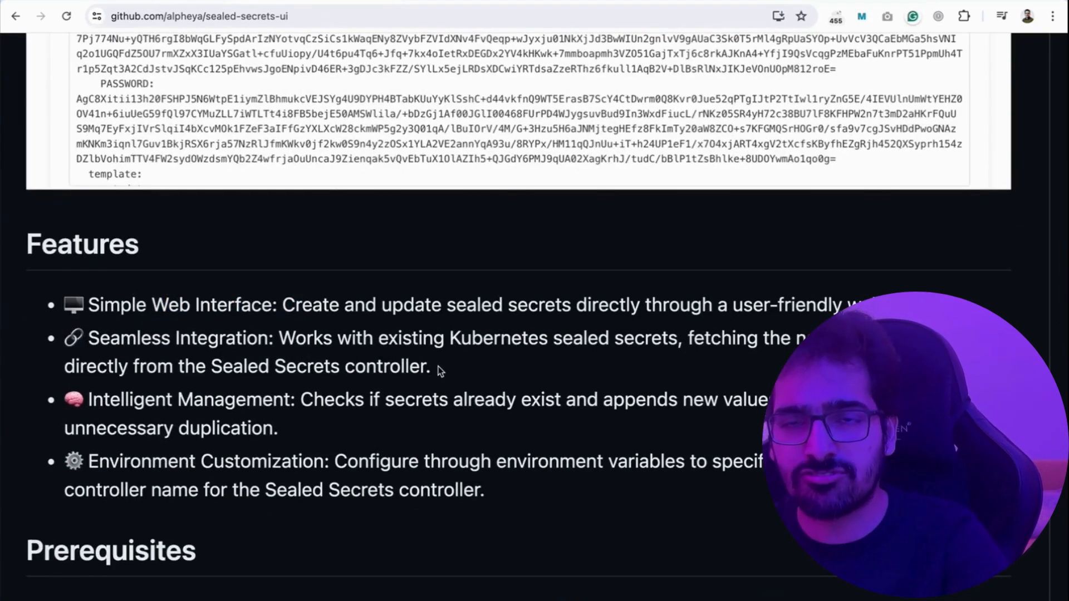
pyautogui.scroll(-3)
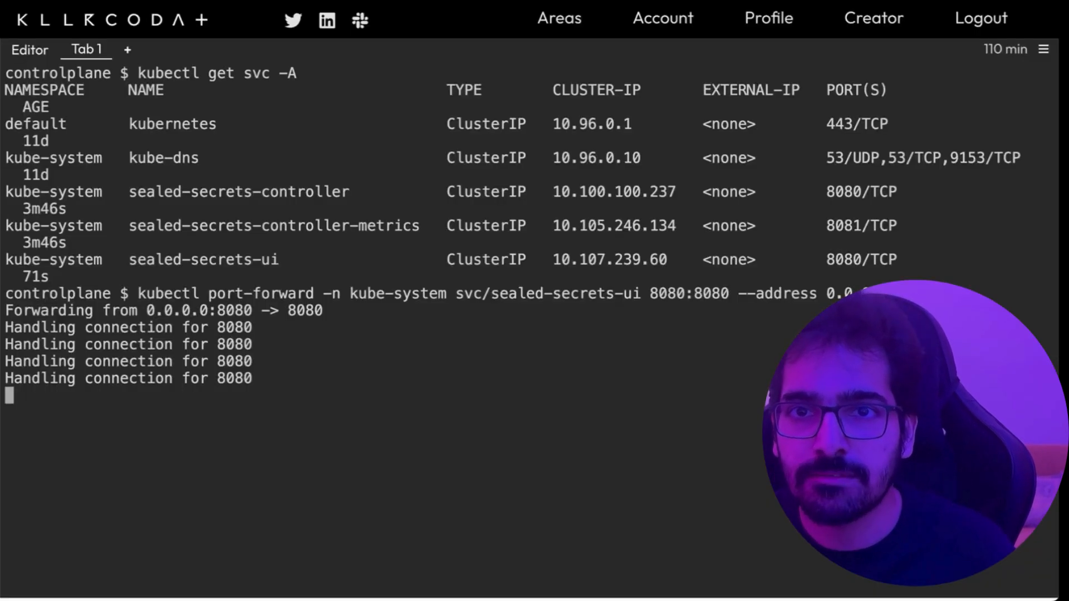
# Step: Switch to a second Killercoda terminal tab to apply secret.yaml and force-delete the kubesimplify pod
pyautogui.click(142, 49)
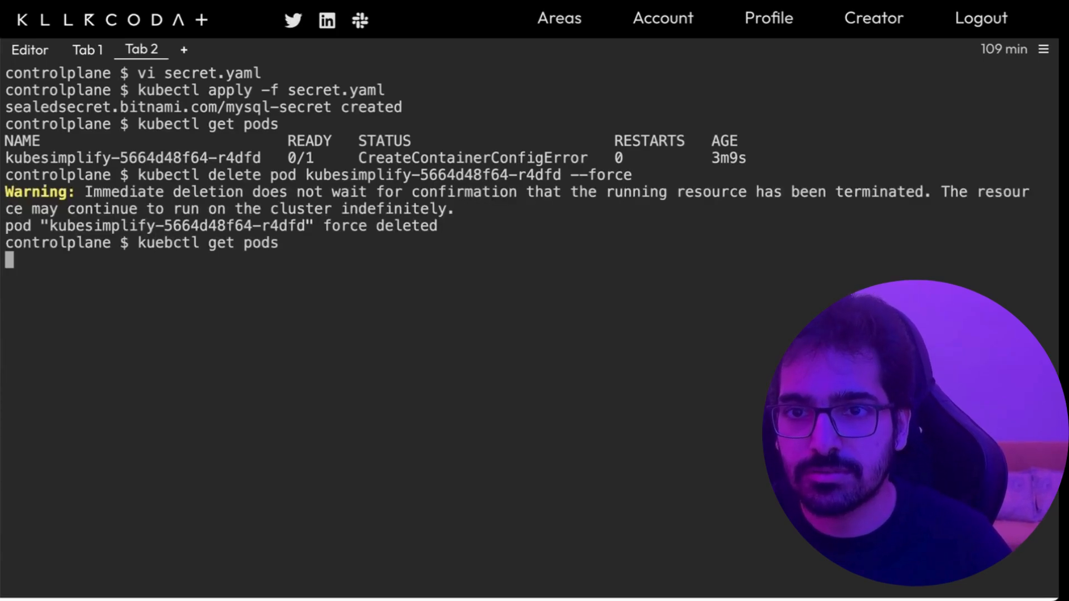